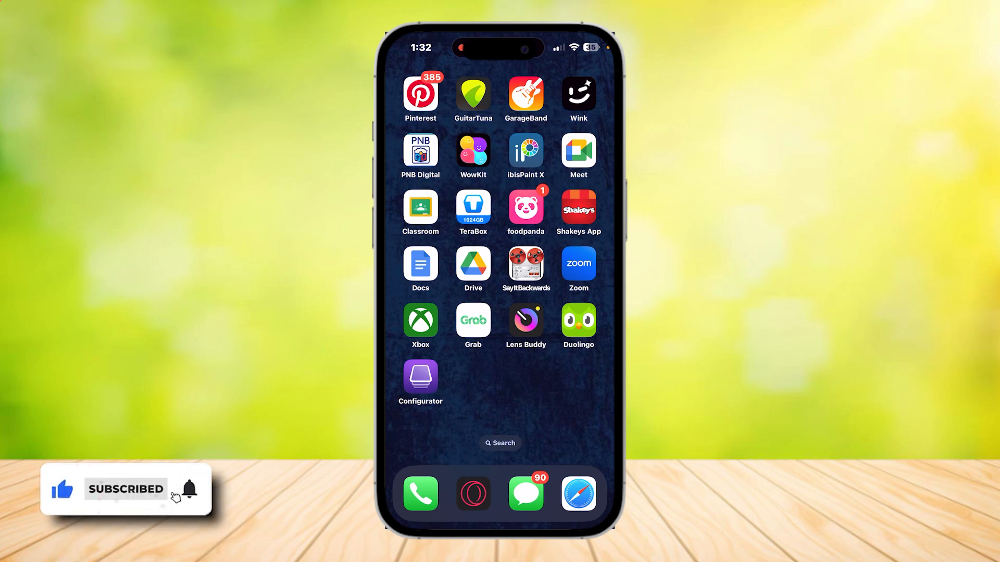
Step: Launch Apple Configurator from the Home Screen to reach its Managed Apple Account sign-in
{"action": "left_click", "coordinate": [420, 381]}
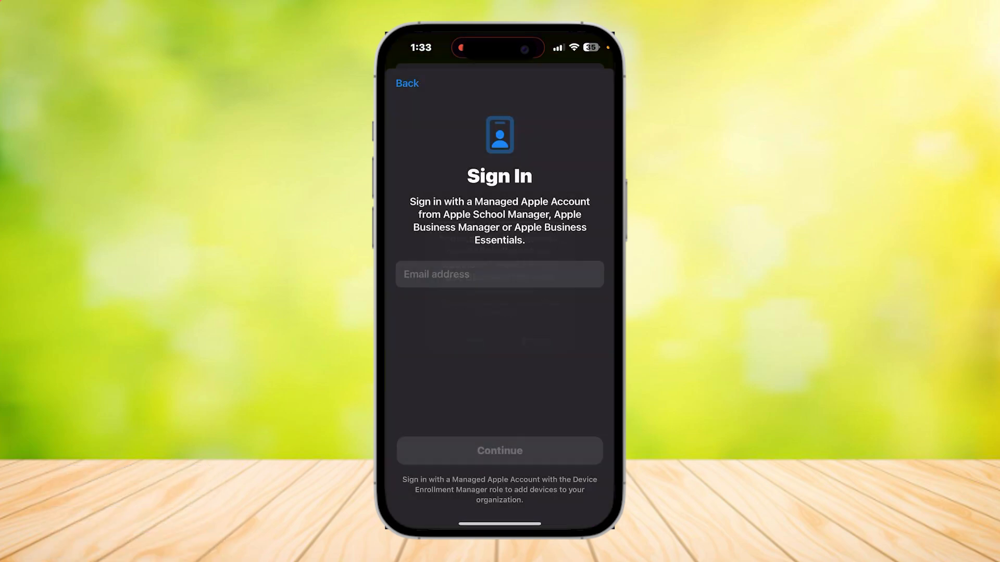
Step: Leave the sign-in screen and bring up the Google Docs guide on adding devices
{"action": "left_click", "coordinate": [499, 274]}
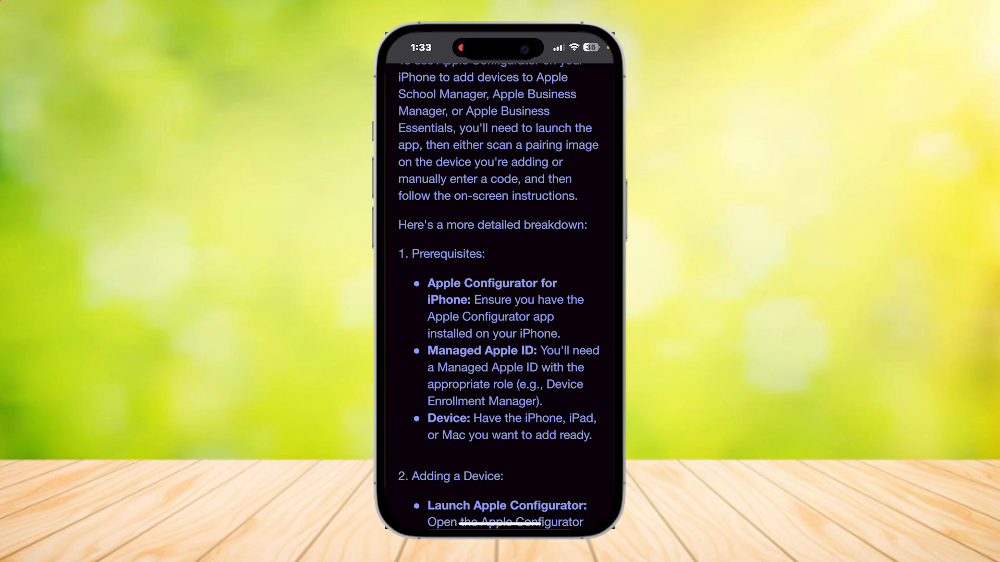
Step: Scroll past Prerequisites to the Adding a Device section with Scan Pairing Image and Manual Pairing
{"action": "scroll", "scroll_direction": "down", "scroll_amount": 3}
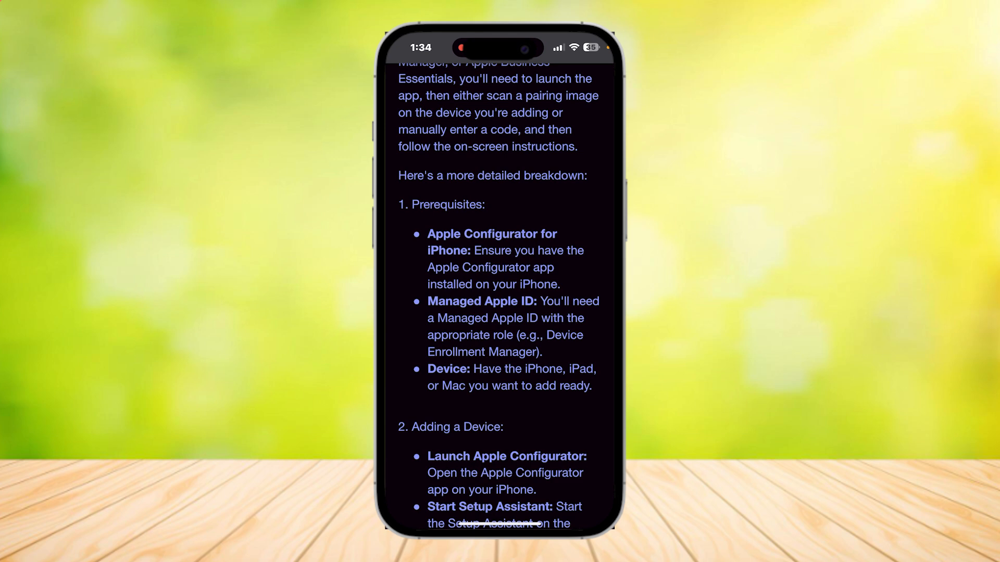
{"action": "scroll", "scroll_direction": "down", "scroll_amount": 3}
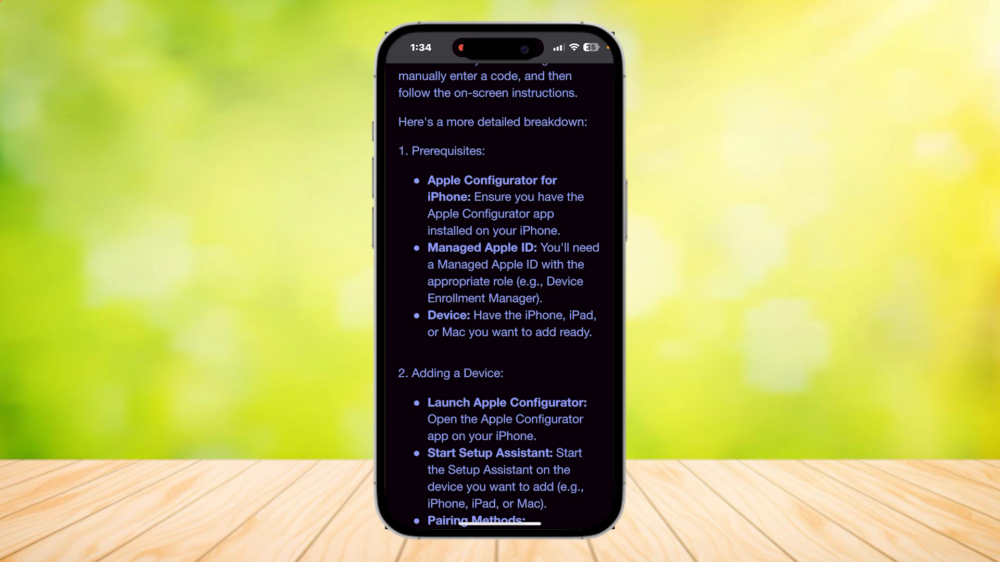
{"action": "scroll", "scroll_direction": "down", "scroll_amount": 3}
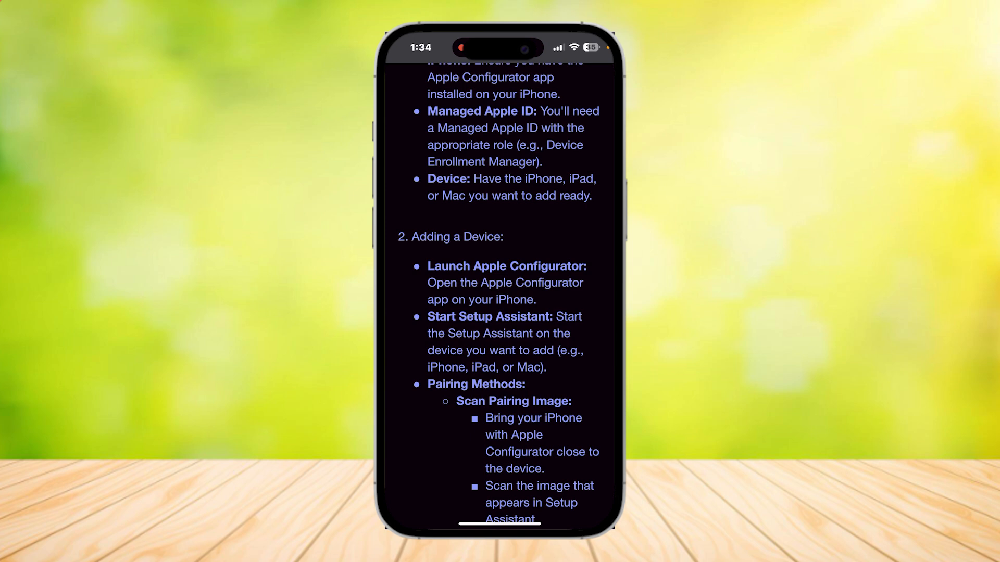
{"action": "scroll", "scroll_direction": "down", "scroll_amount": 3}
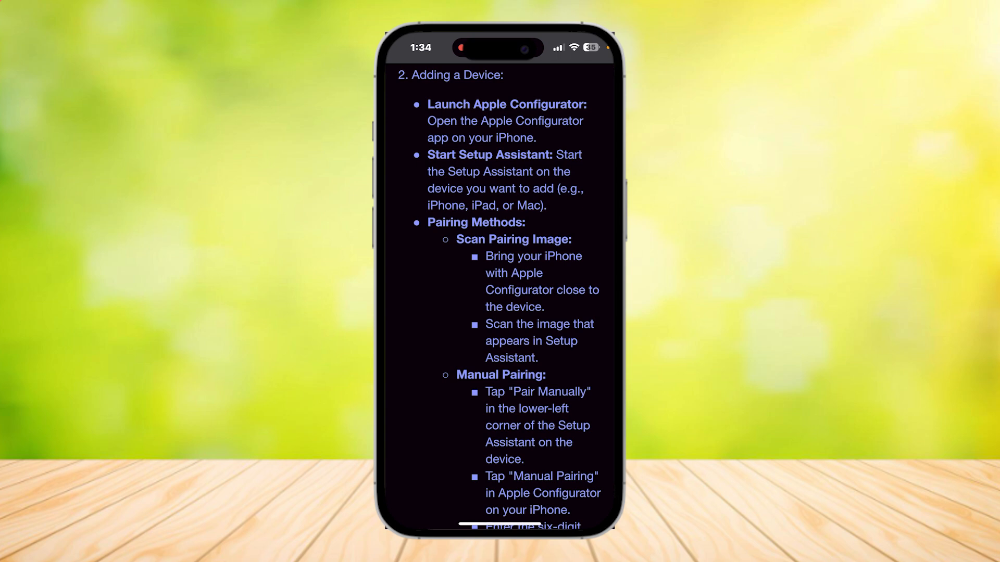
Step: Scroll to the guide's end showing Follow On-Screen Instructions and Erase and Shut Down
{"action": "scroll", "scroll_direction": "down", "scroll_amount": 3}
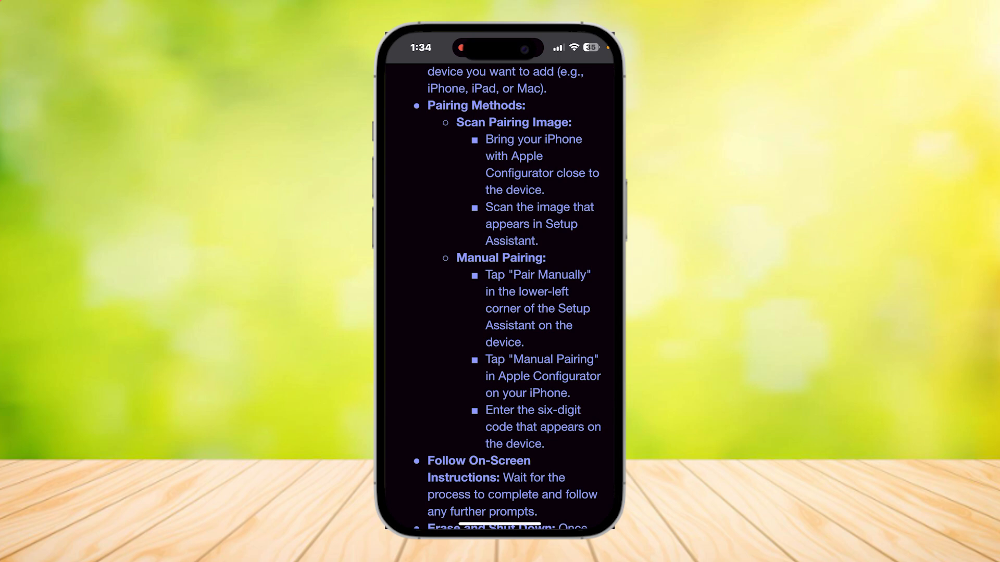
{"action": "scroll", "scroll_direction": "down", "scroll_amount": 3}
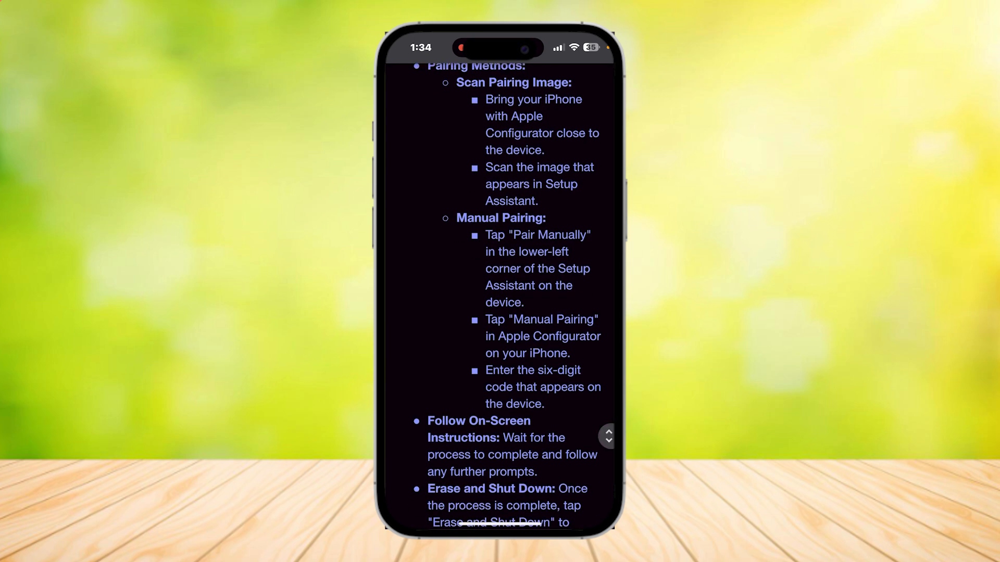
{"action": "scroll", "scroll_direction": "down", "scroll_amount": 3}
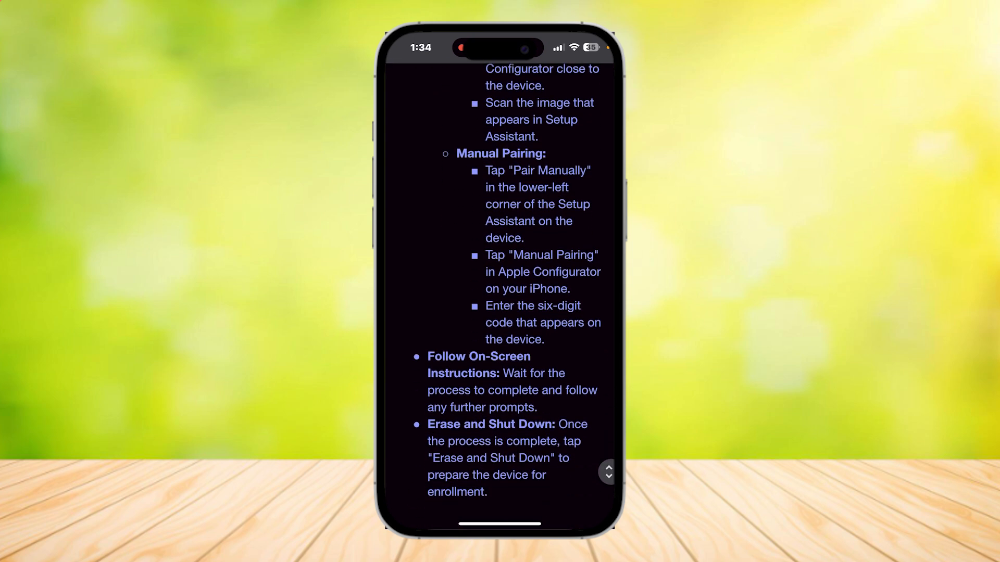
{"action": "scroll", "scroll_direction": "down", "scroll_amount": 3}
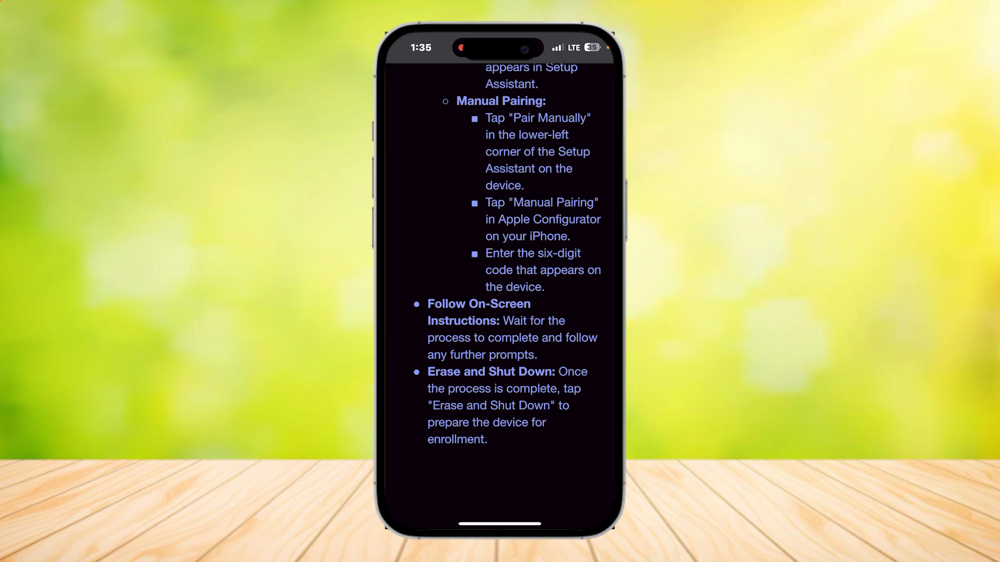
{"action": "scroll", "scroll_direction": "down", "scroll_amount": 3}
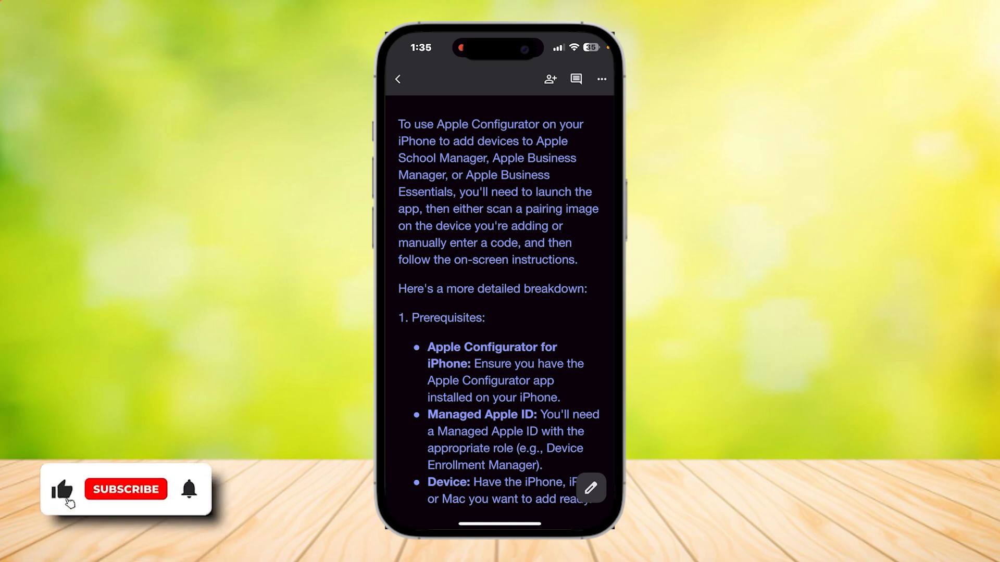
Step: Return to the guide's beginning showing the introduction and Prerequisites list
{"action": "left_click", "coordinate": [126, 489]}
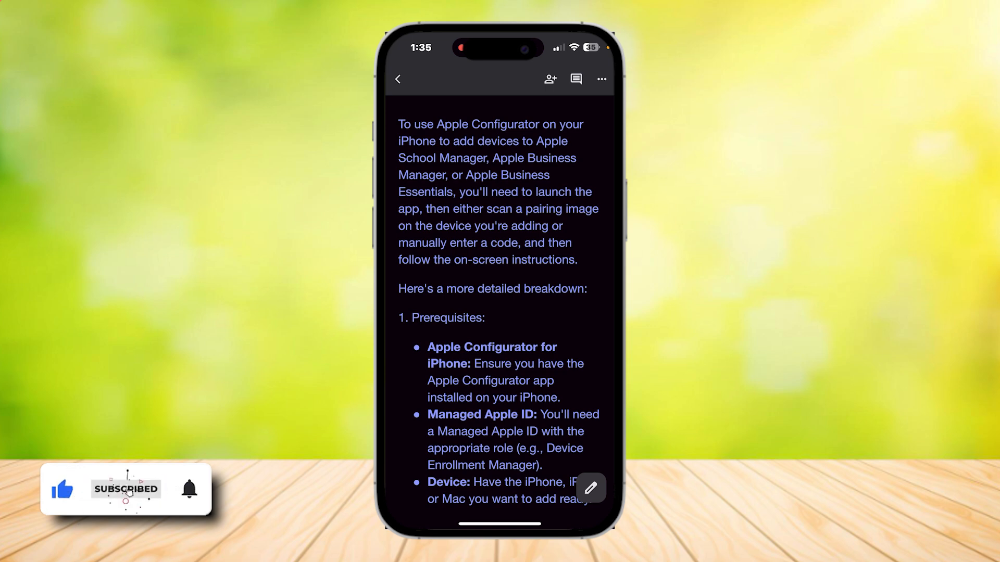